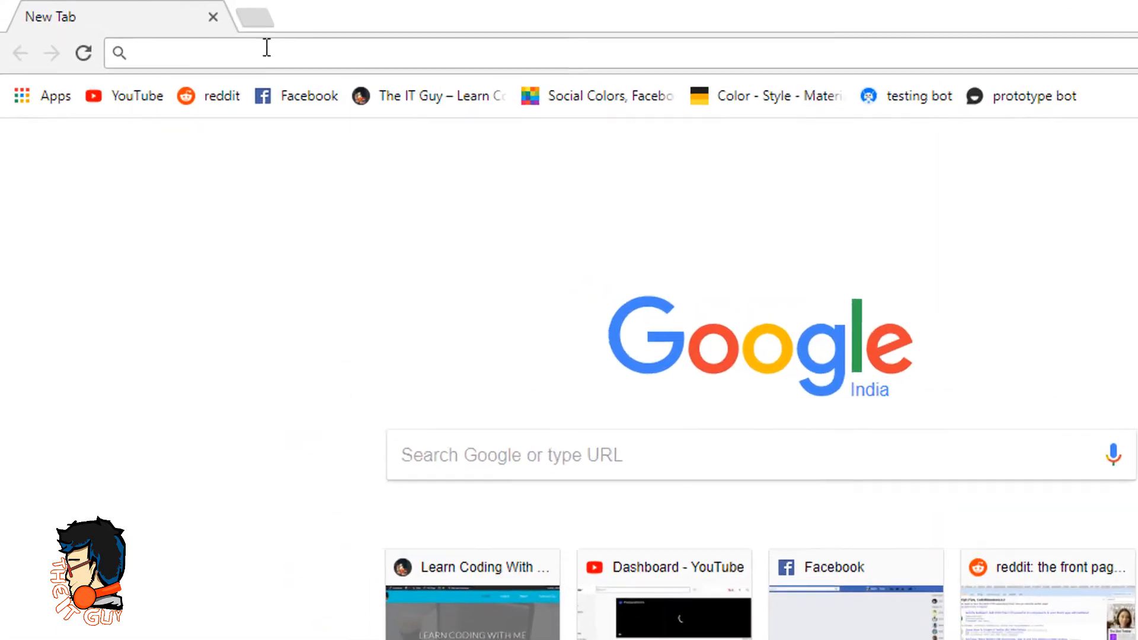
- Browse to python.org and enter its Windows downloads section
text(python.org)
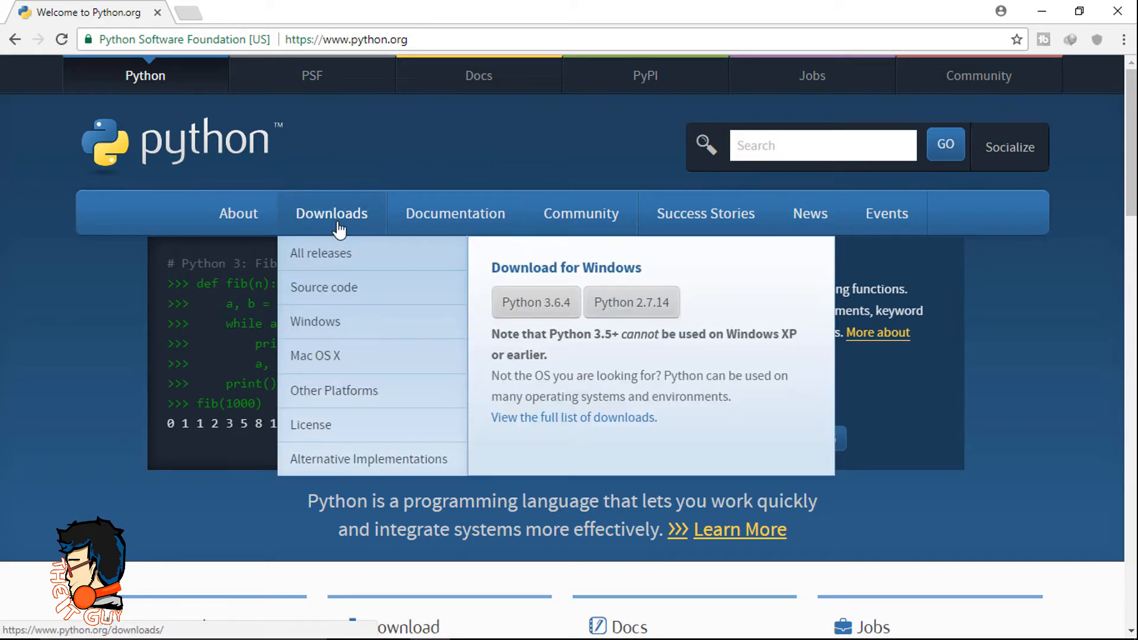
mouse_move(432, 301)
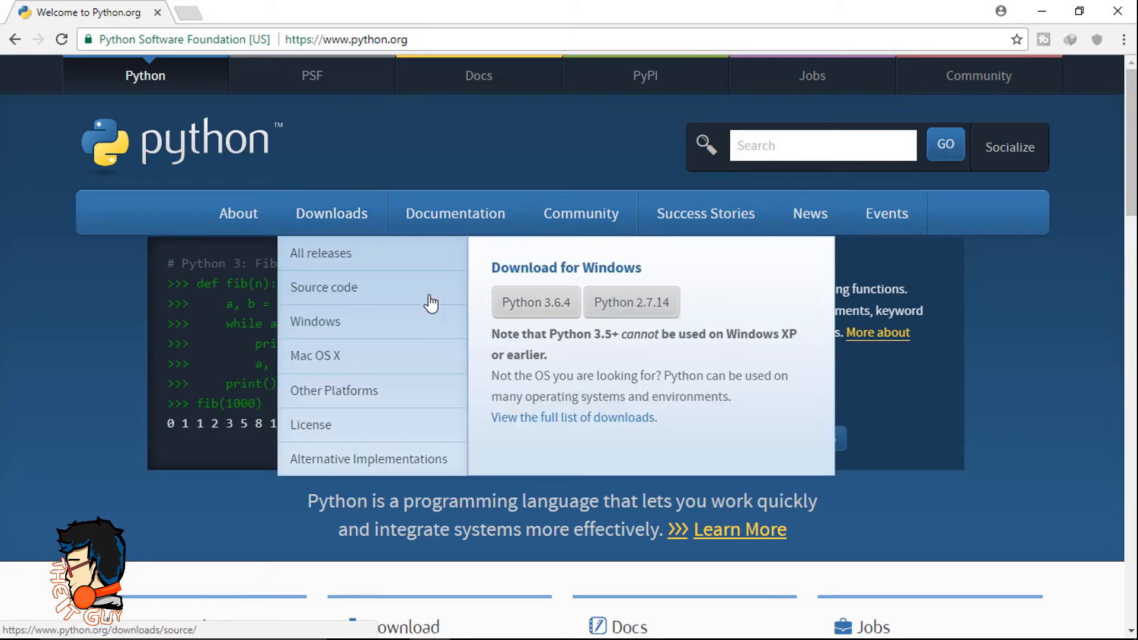
click(323, 287)
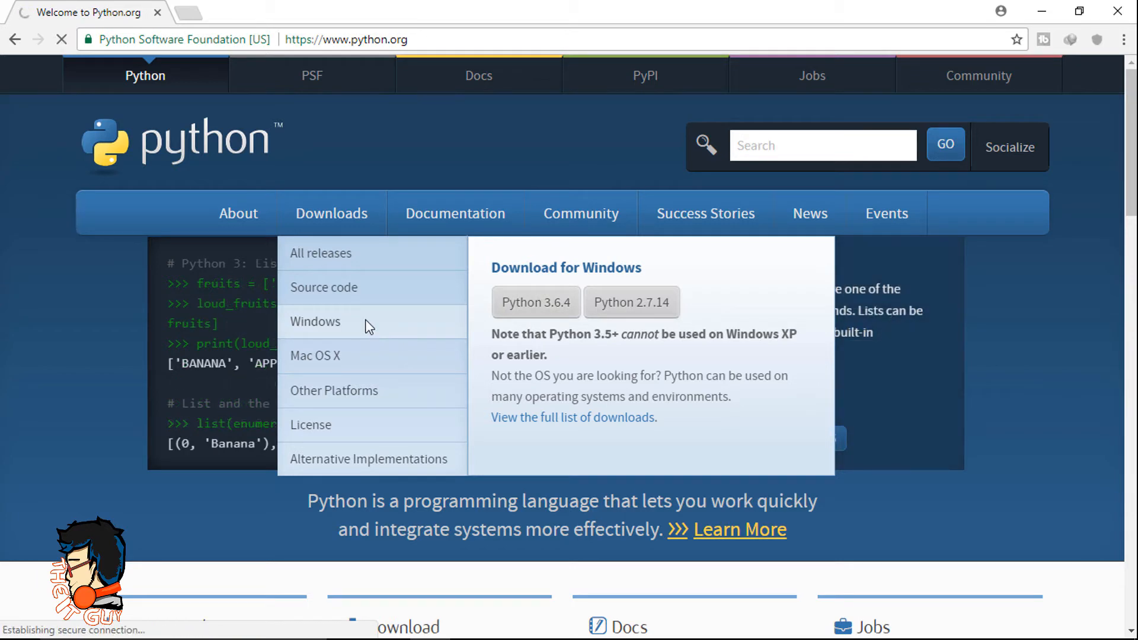
- Load the Python Releases for Windows page listing the 3.7.0a4 installers
click(315, 322)
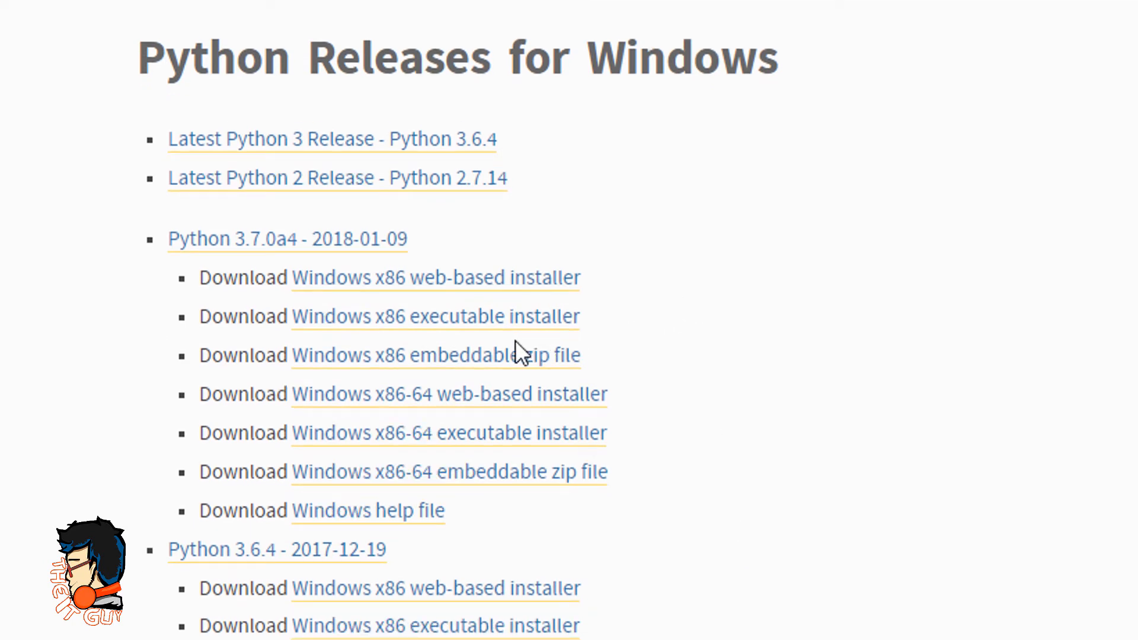
mouse_move(492, 332)
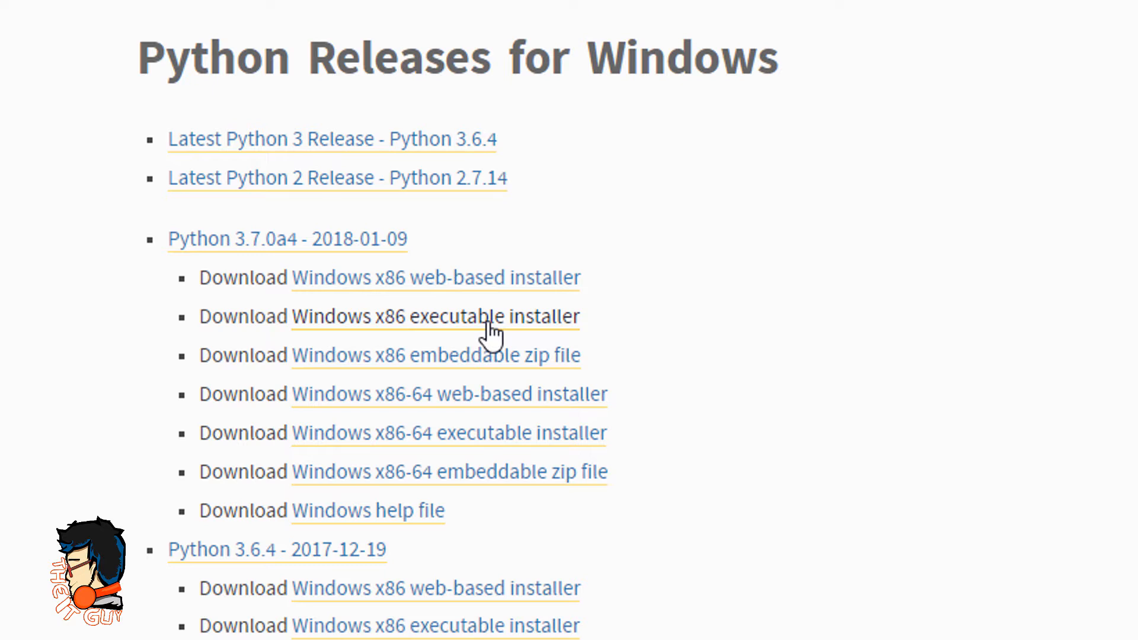
mouse_move(441, 328)
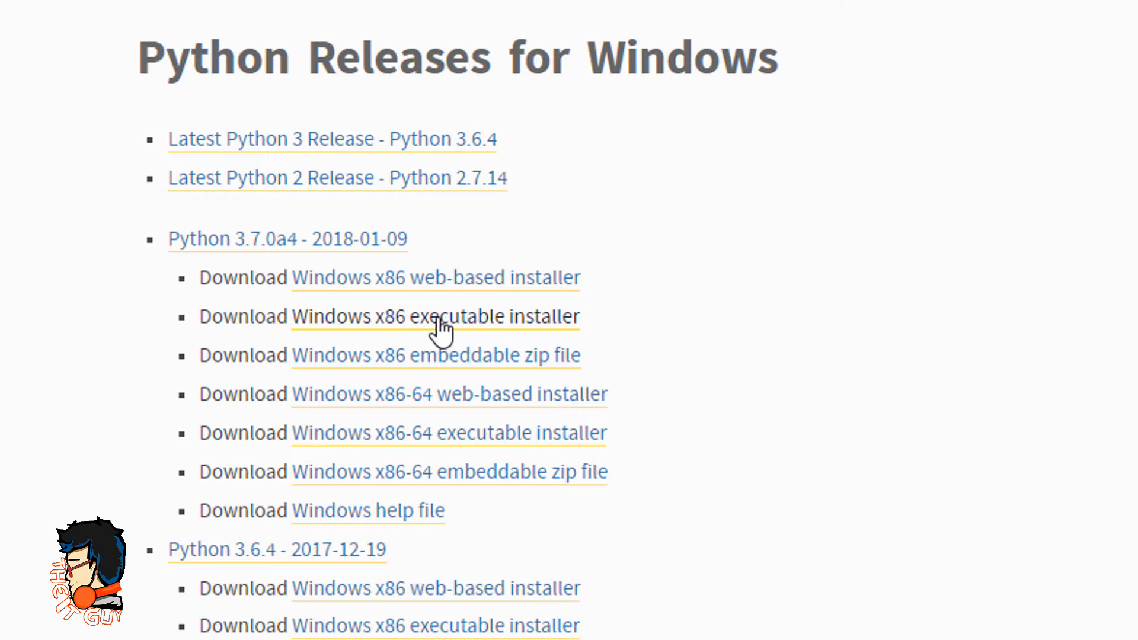
mouse_move(432, 327)
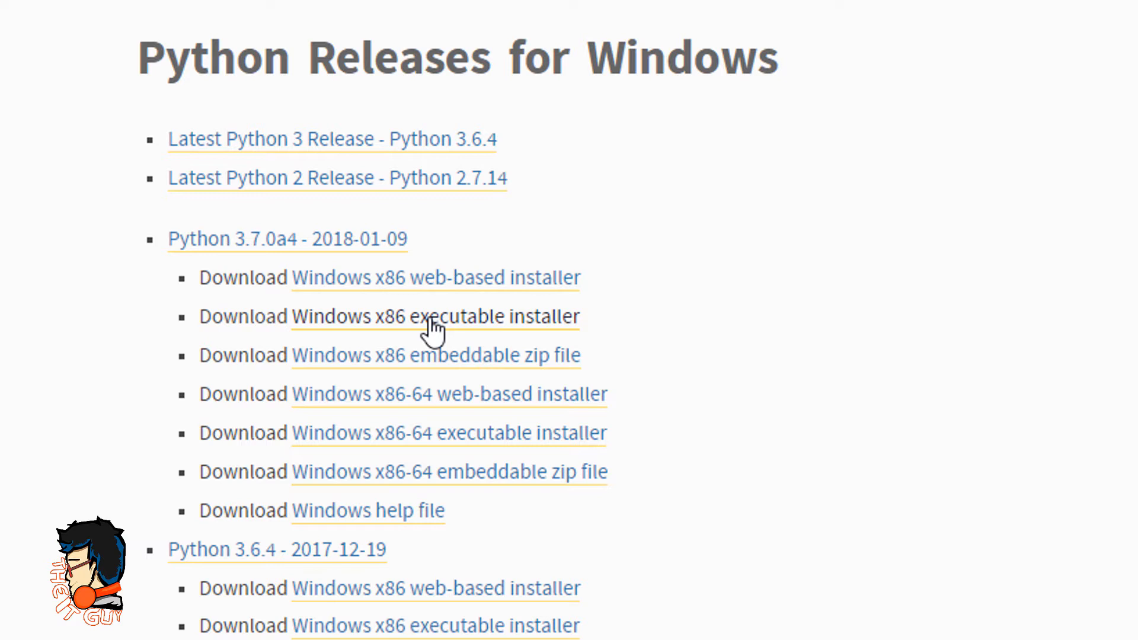
mouse_move(478, 446)
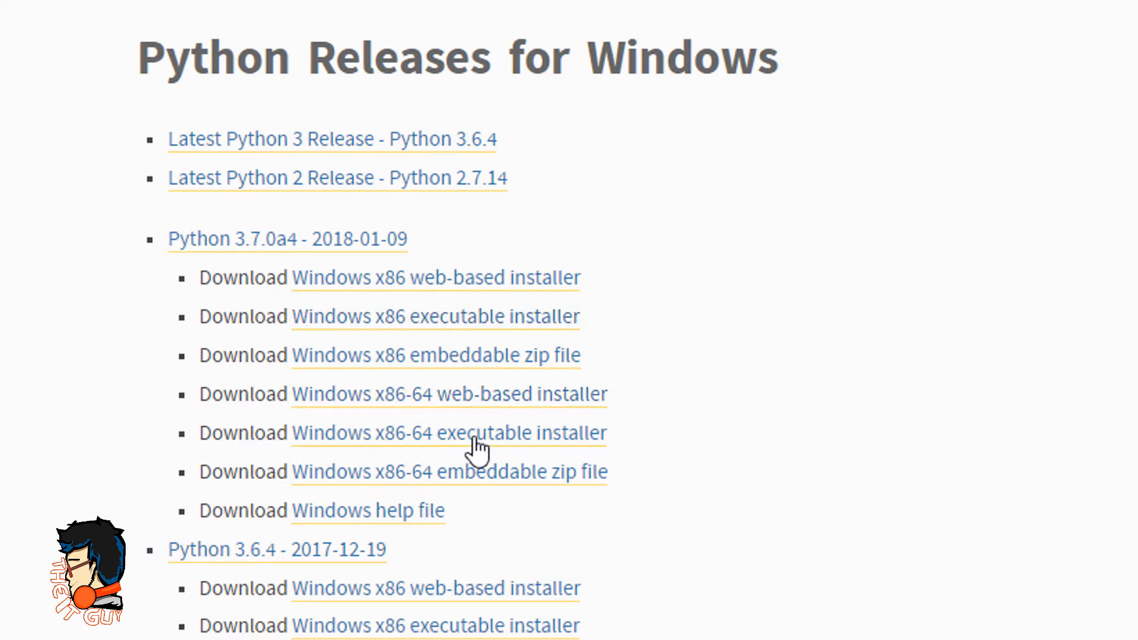
mouse_move(458, 441)
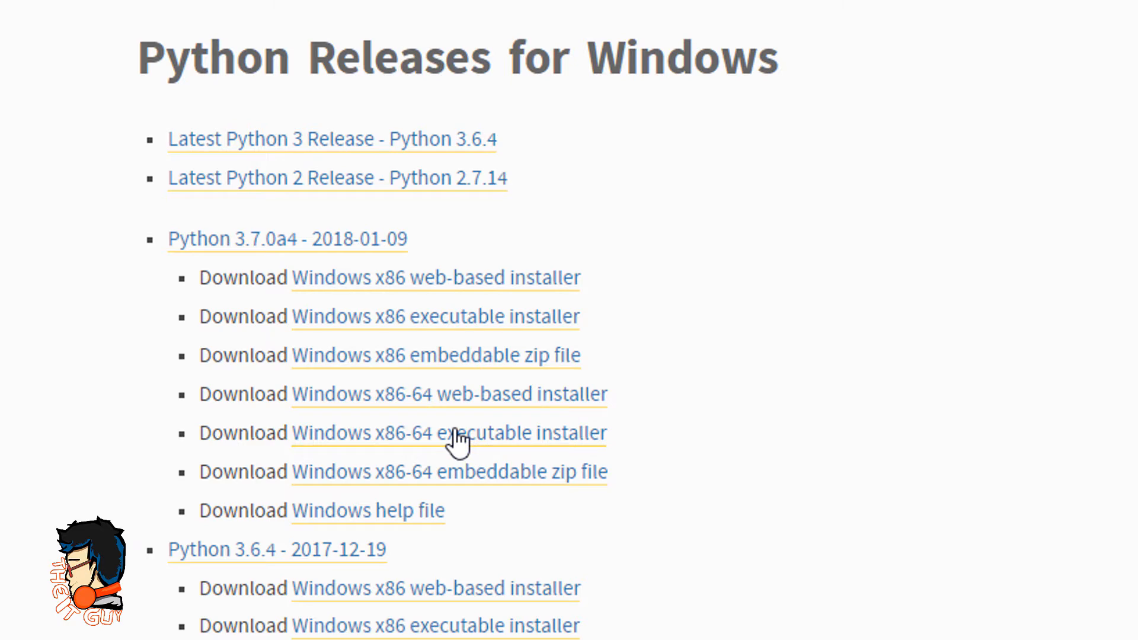
mouse_move(489, 450)
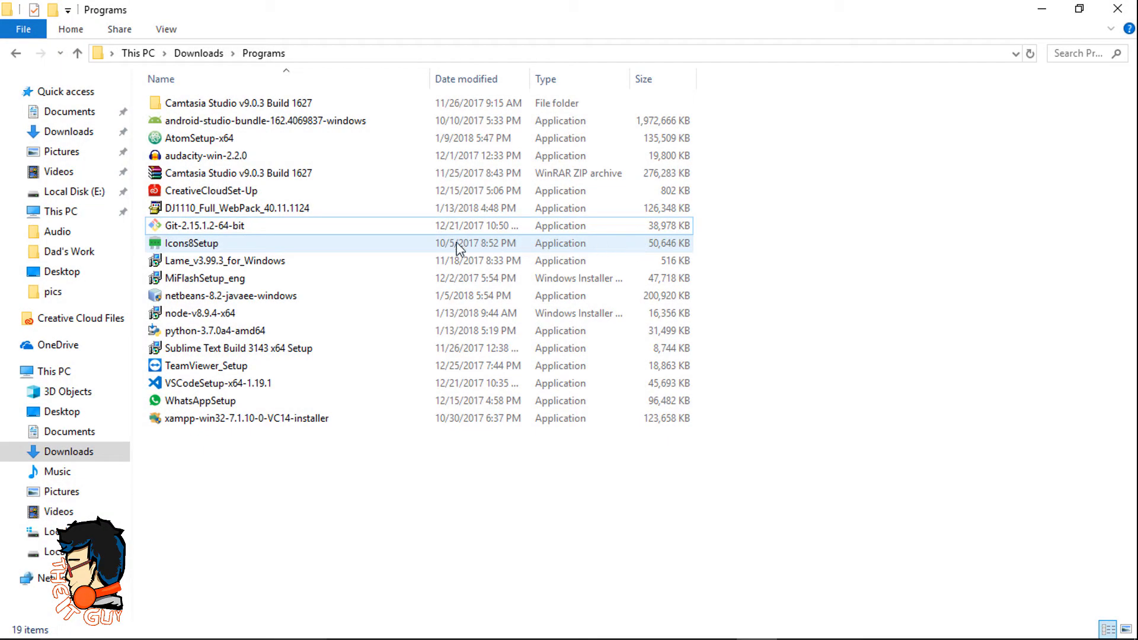
- Run python-3.7.0a4-amd64 and install it with 'Add Python 3.7 to PATH' ticked
double_click(215, 331)
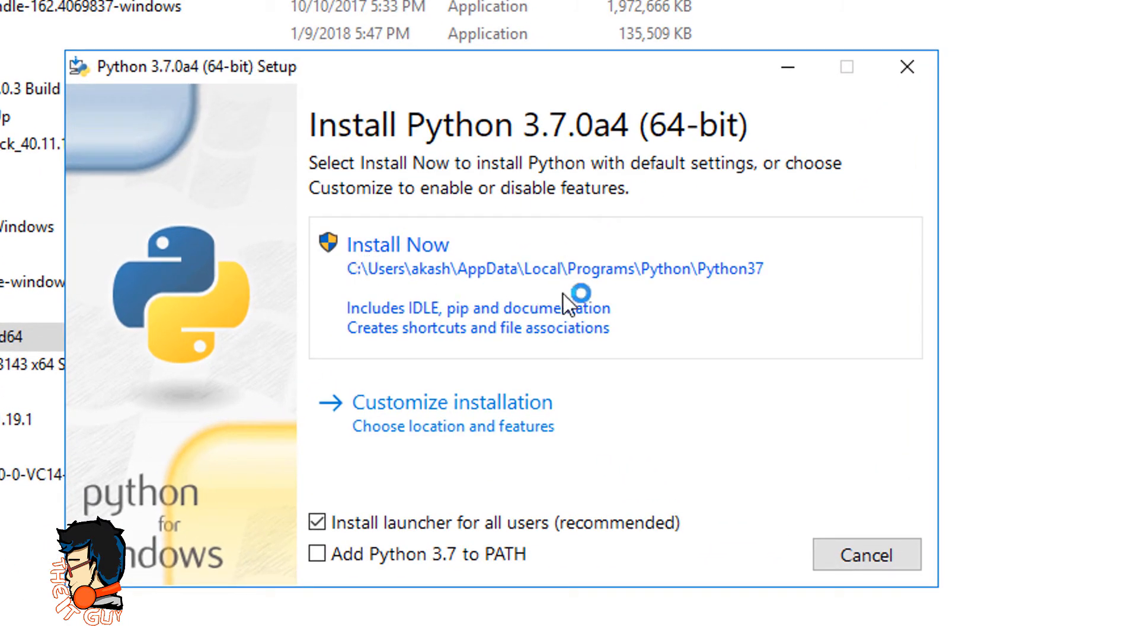
mouse_move(608, 297)
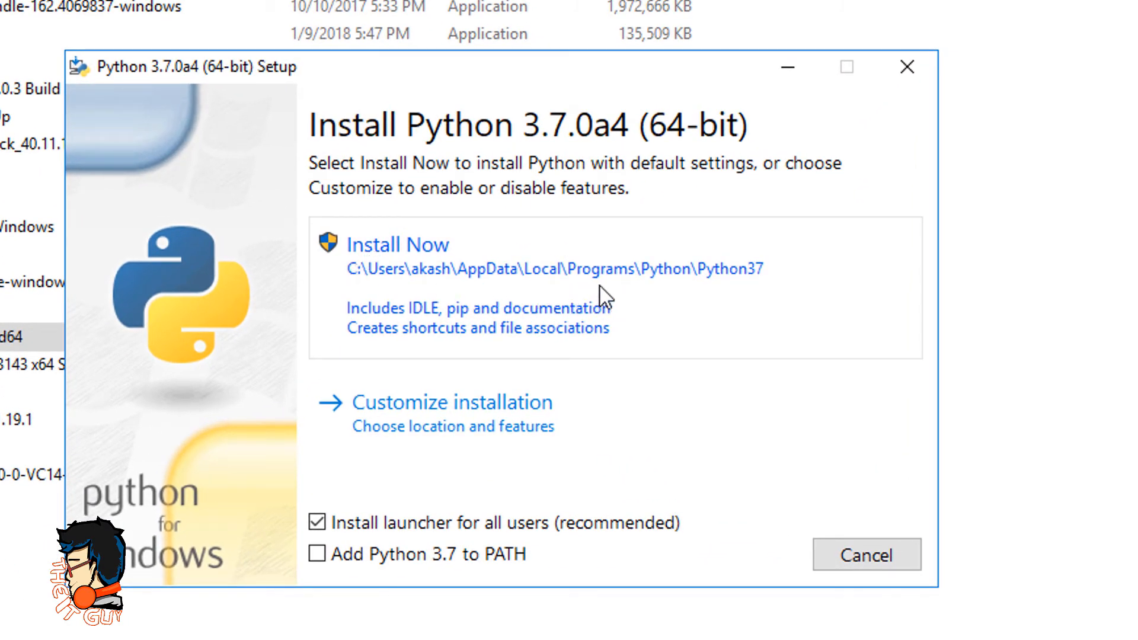
mouse_move(608, 294)
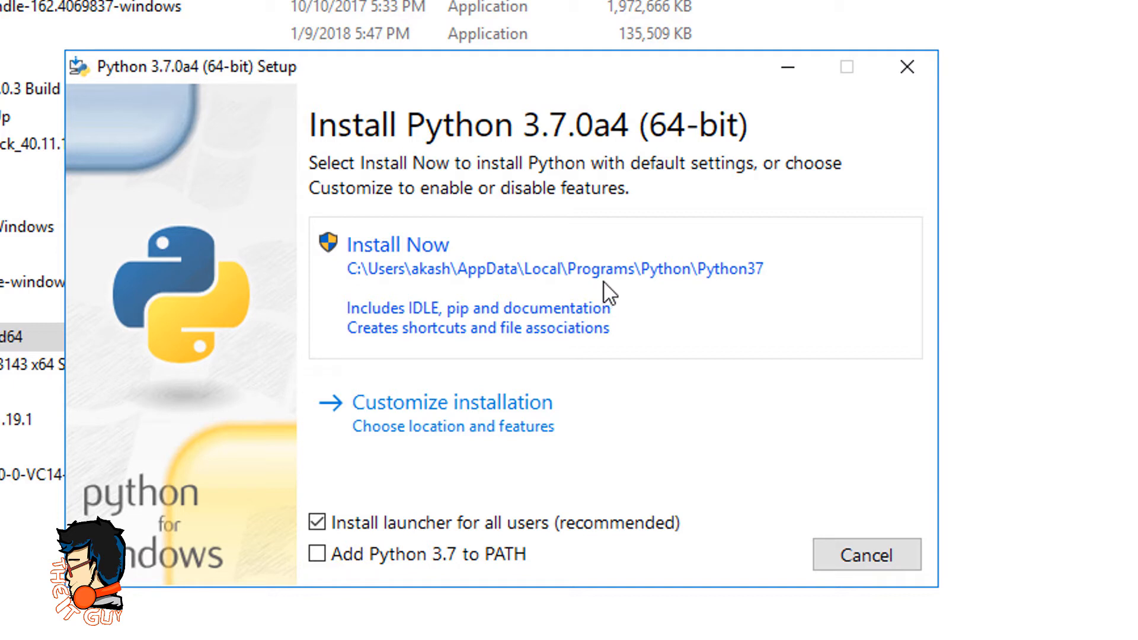
mouse_move(461, 370)
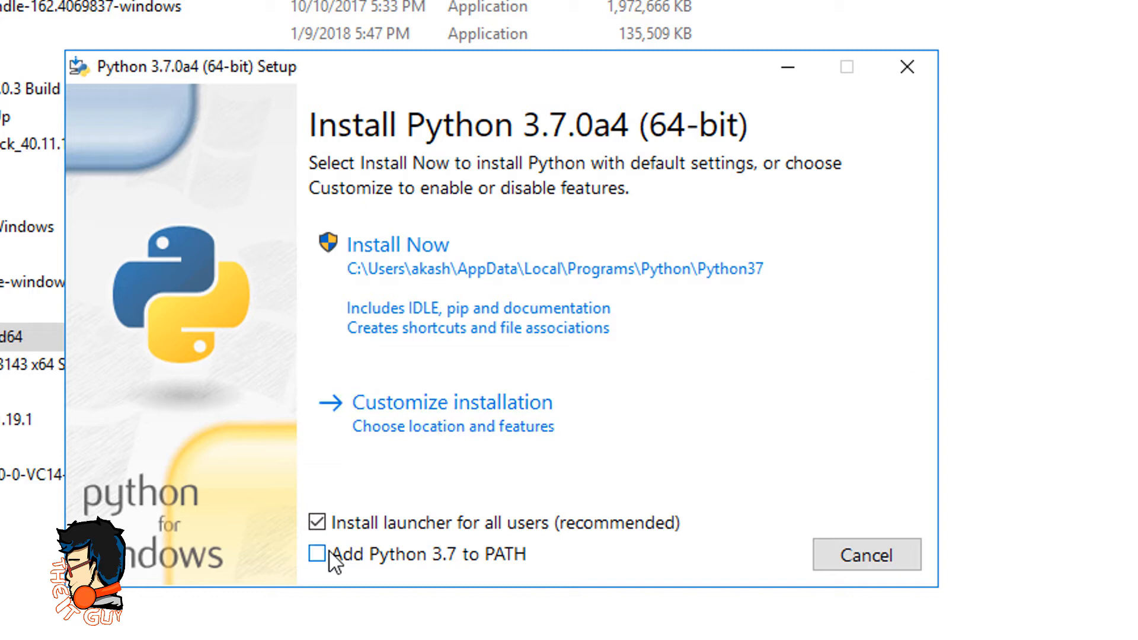
click(317, 555)
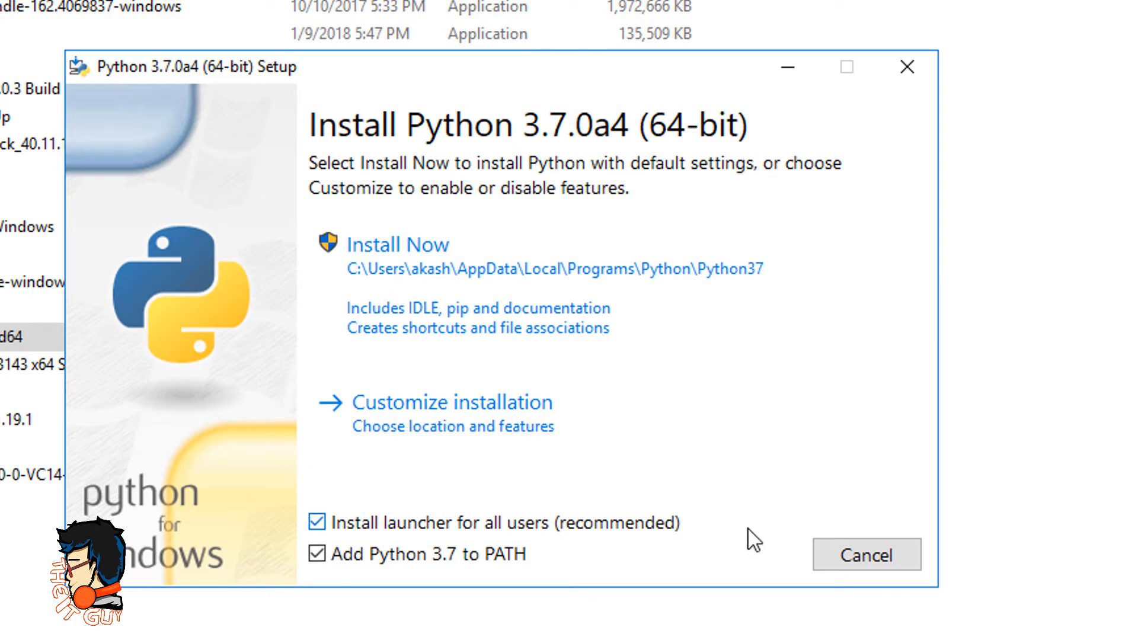
click(397, 244)
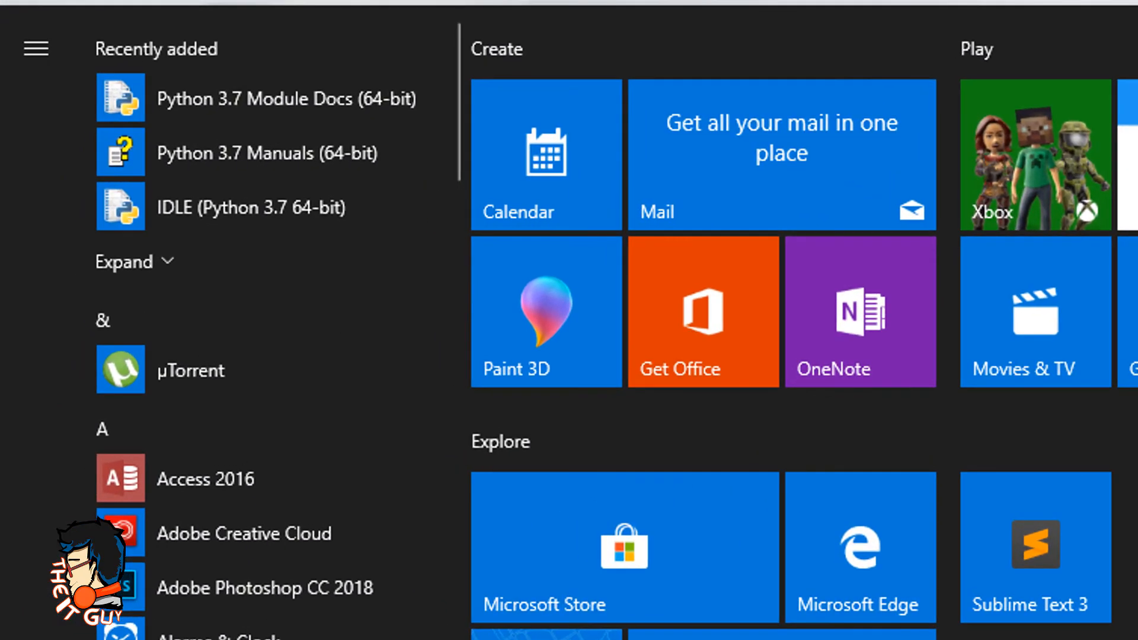
mouse_move(211, 283)
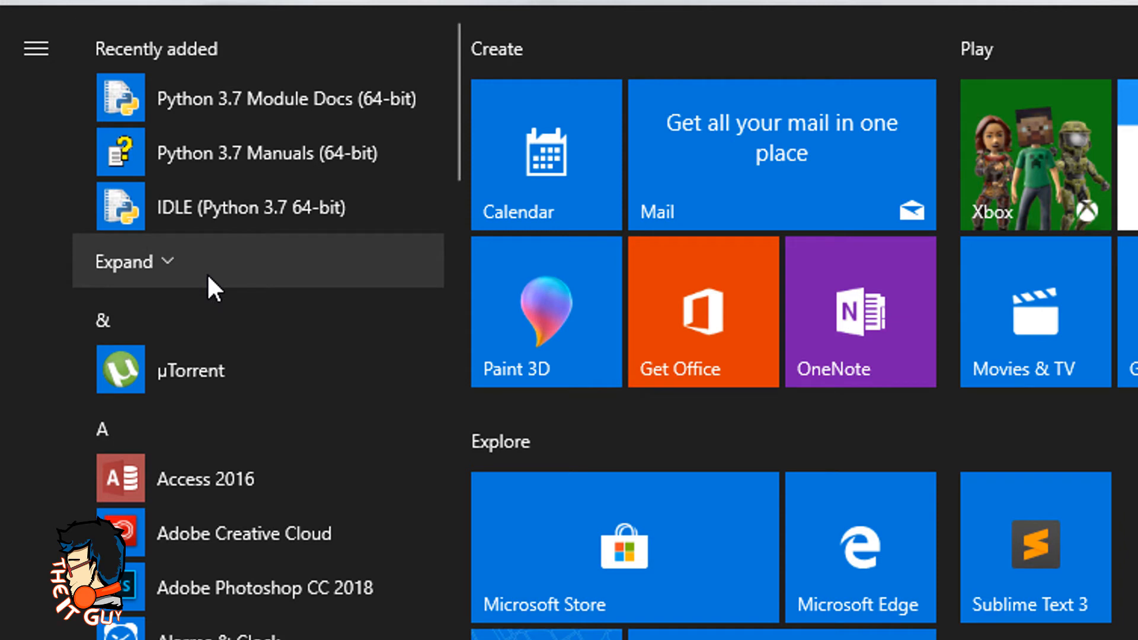
- Launch IDLE (Python 3.7 64-bit) from the Start menu's Recently added list
click(134, 260)
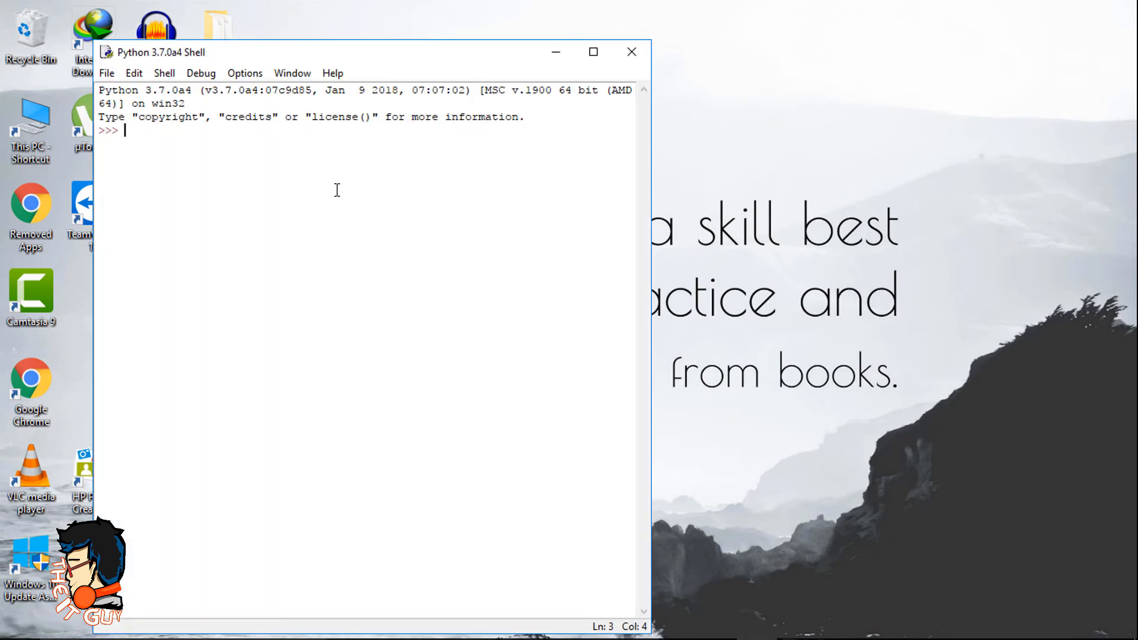
- Run print ("Hello World!") in the IDLE shell, then reopen the Start menu
click(593, 51)
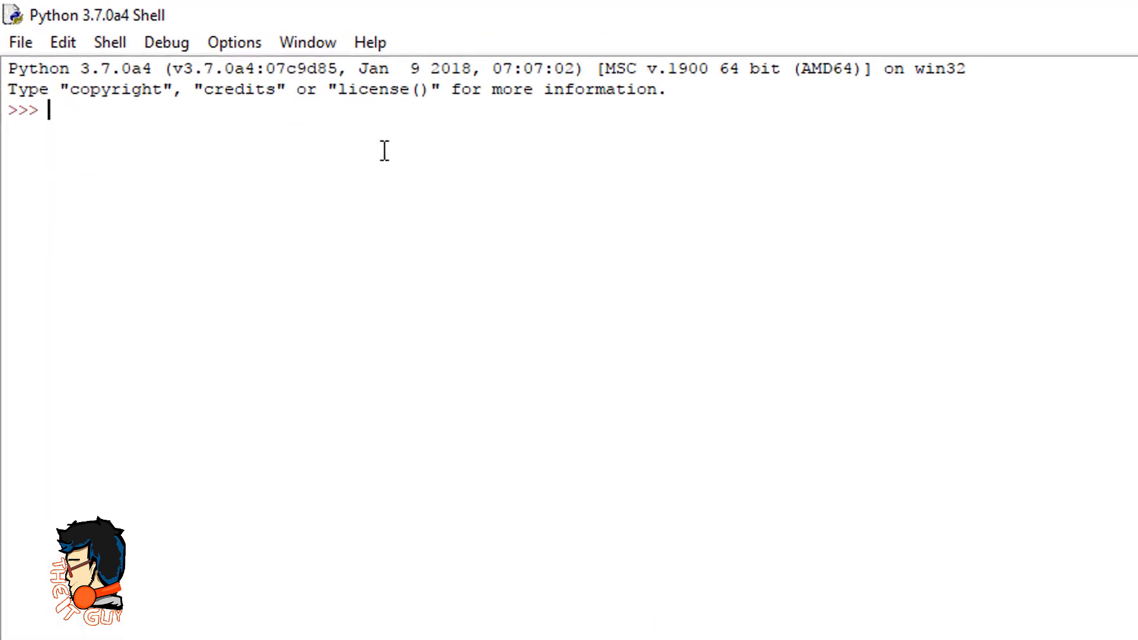
text(print)
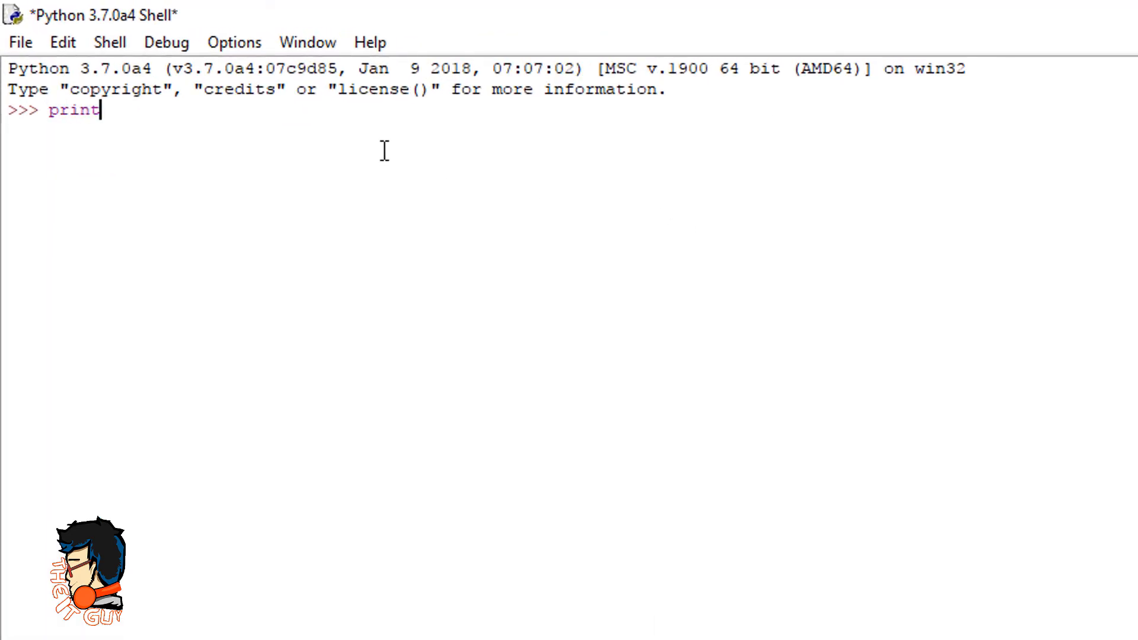
text((")
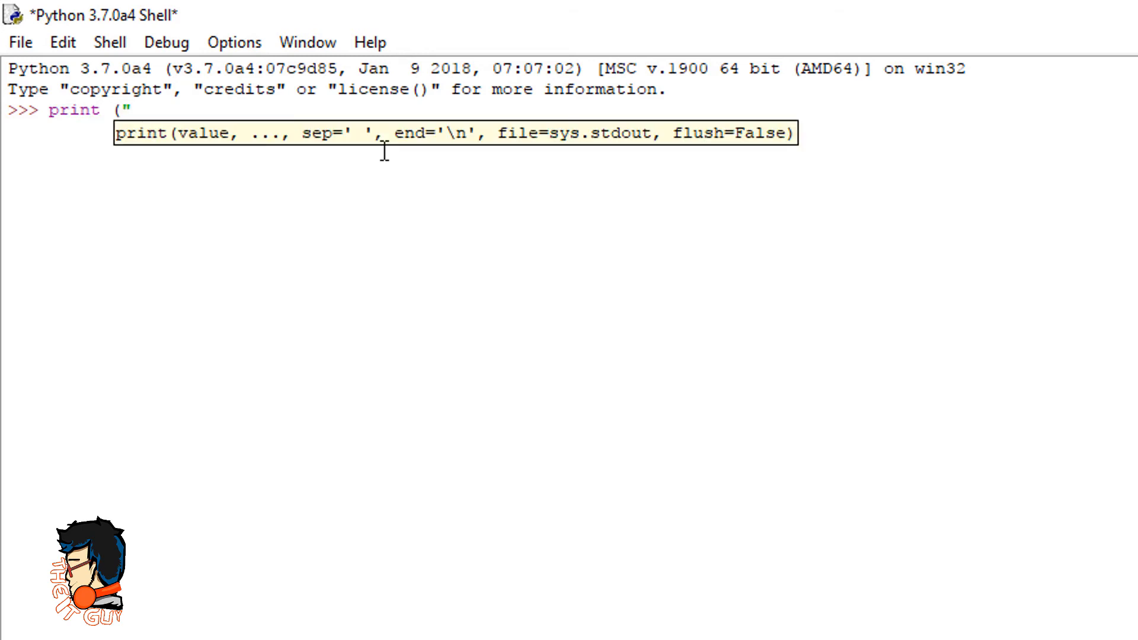
text(Hello)
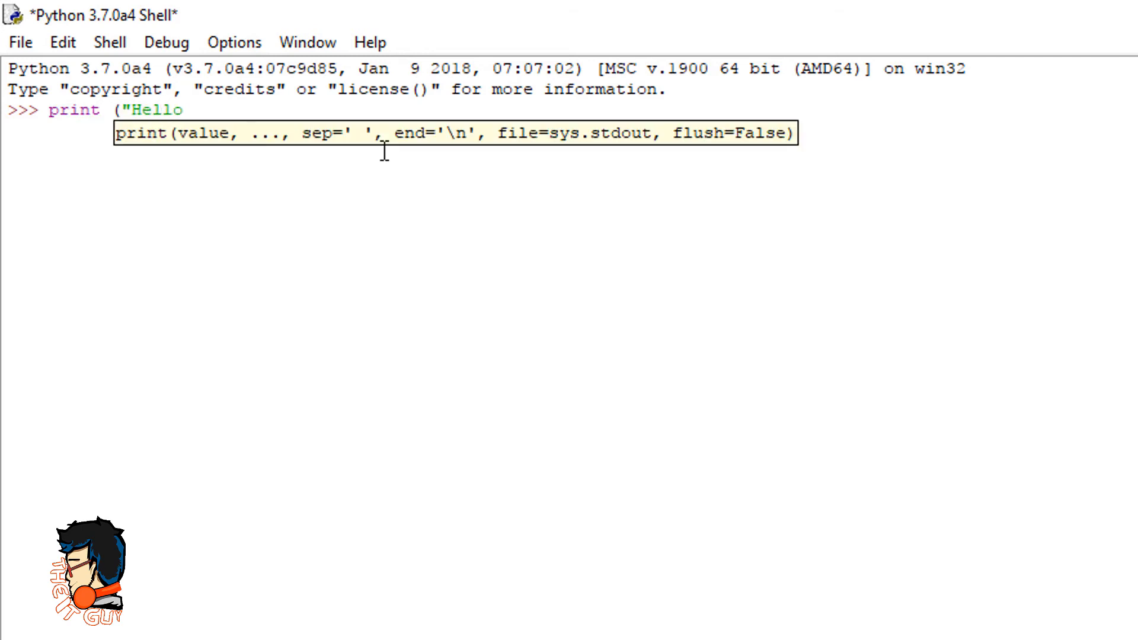
text(World!)
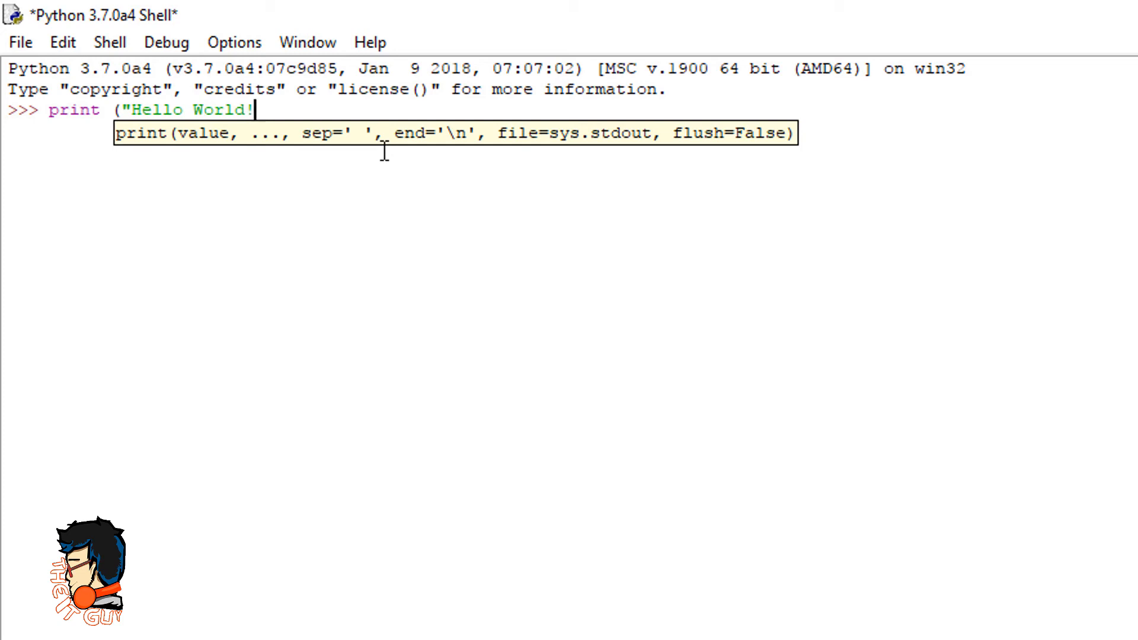
text("))
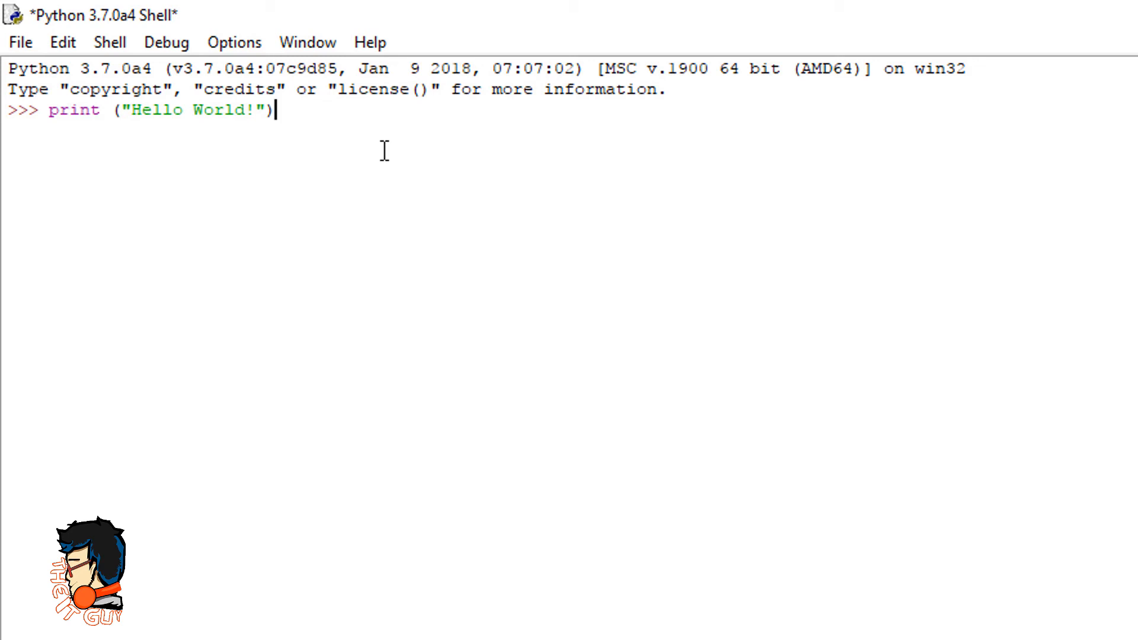
key(Return)
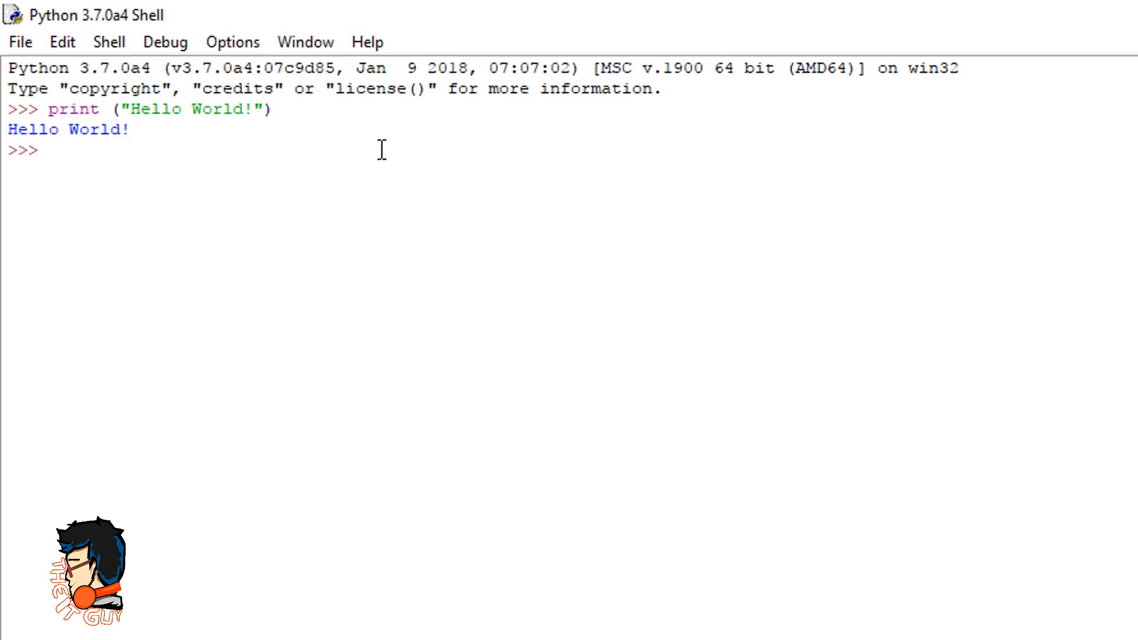
click(14, 623)
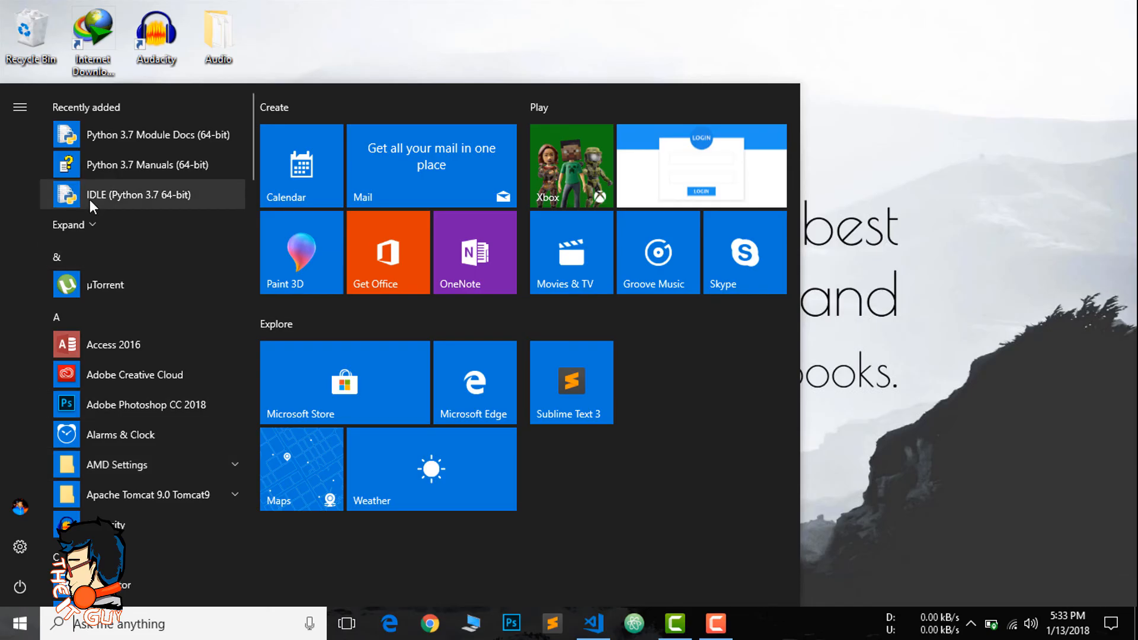
- Print 'Hello World' in the Python 3.7 (64-bit) console and close it
click(137, 193)
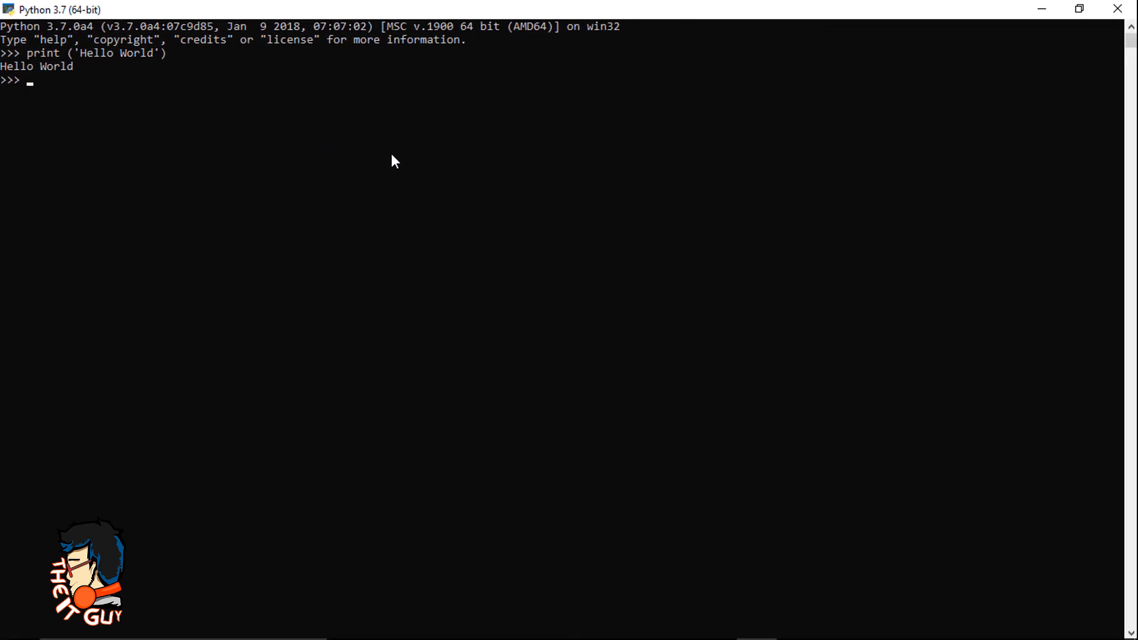
mouse_move(653, 110)
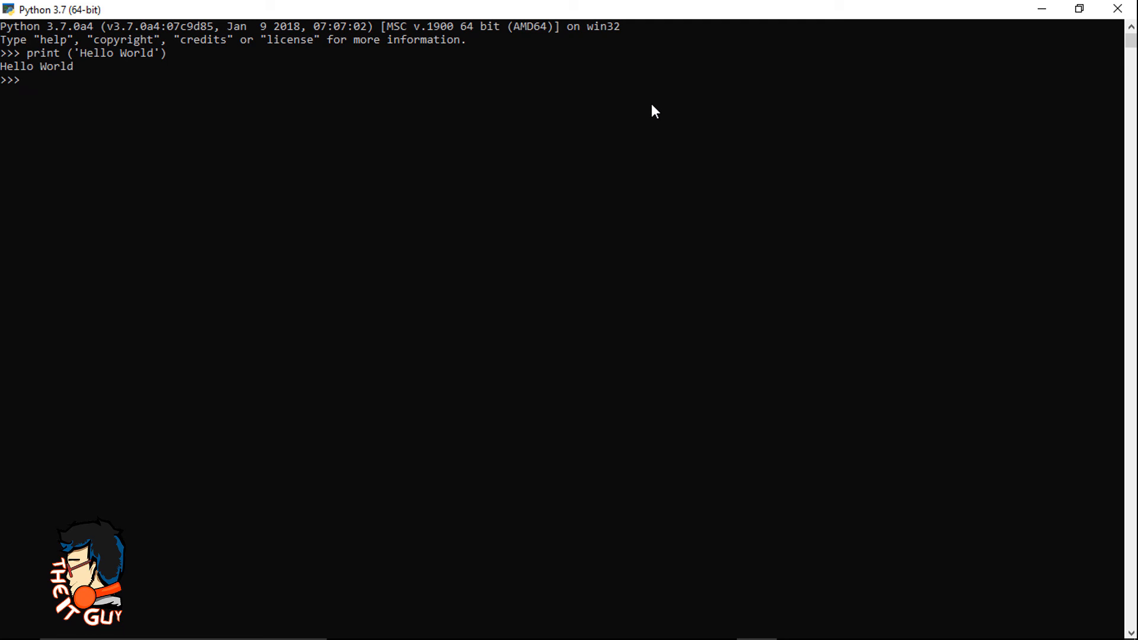
mouse_move(1120, 9)
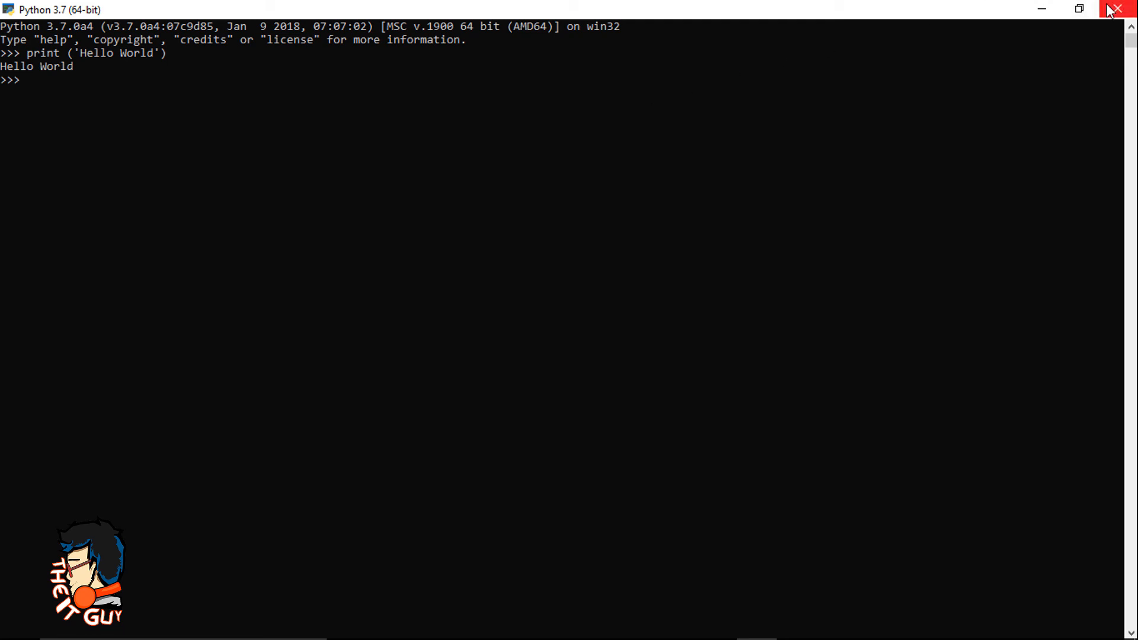
click(1118, 8)
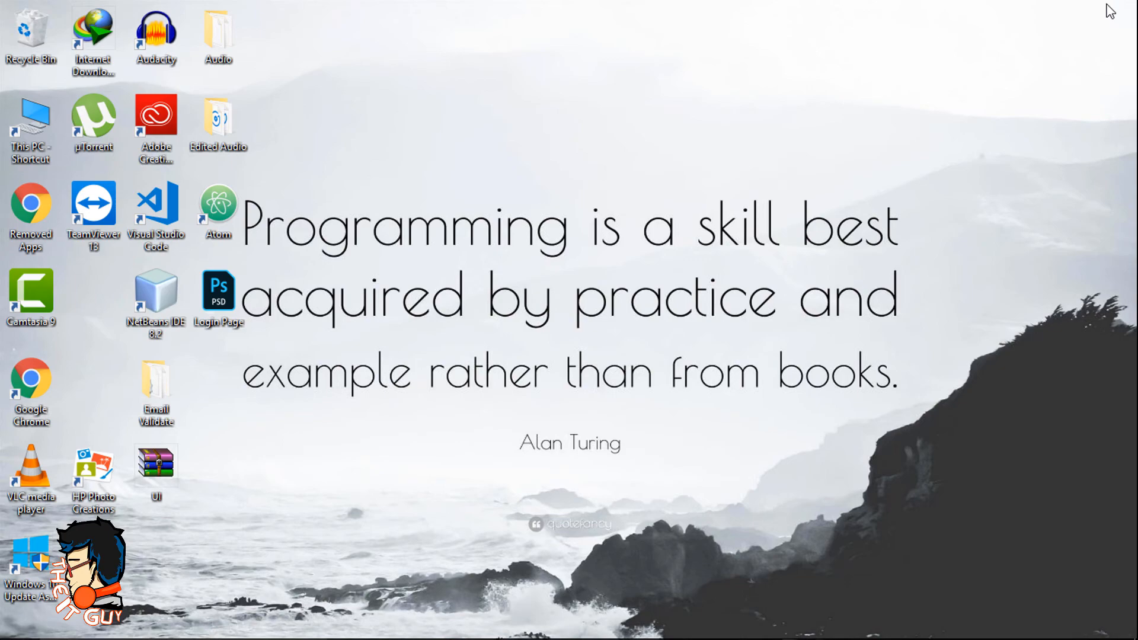